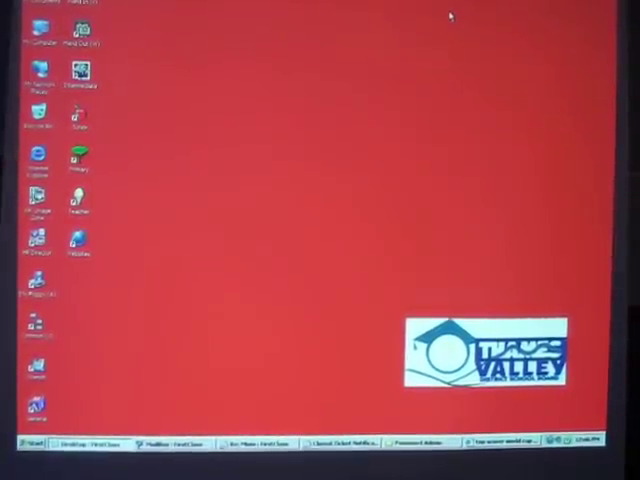
mouse_move(265, 120)
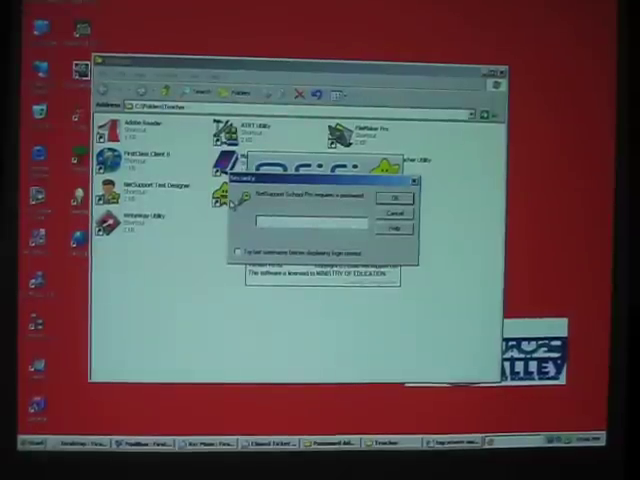
Enter the password in the Security dialog and confirm to start the NetSupport tutor console.
text(password)
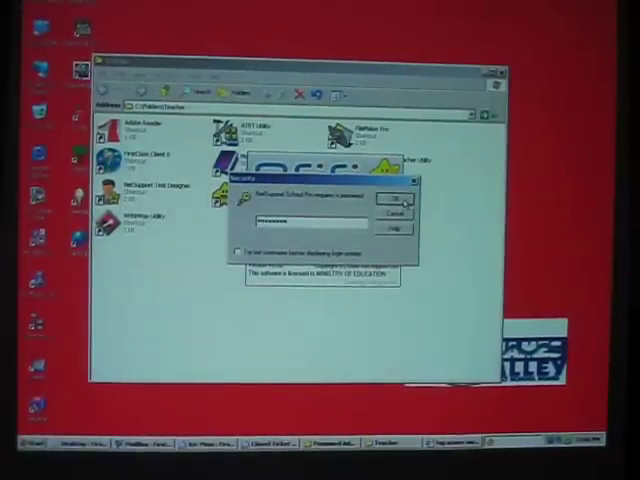
click(393, 194)
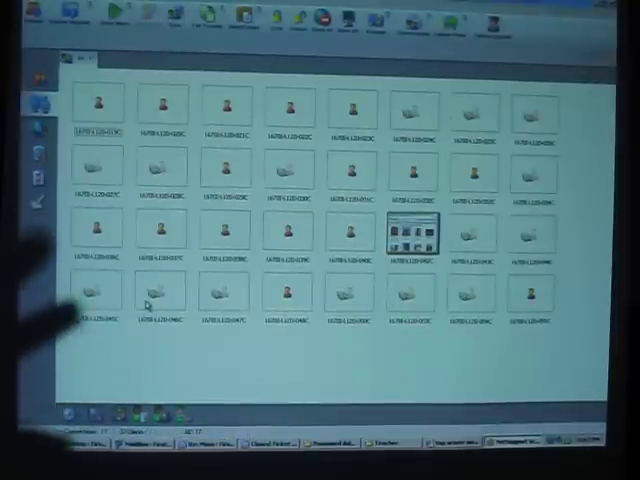
mouse_move(505, 147)
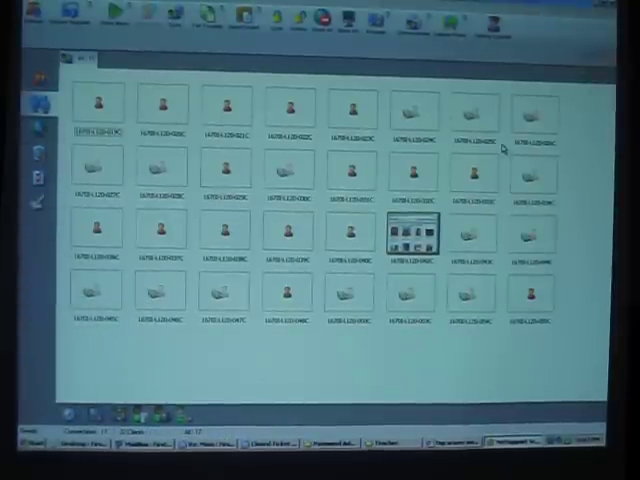